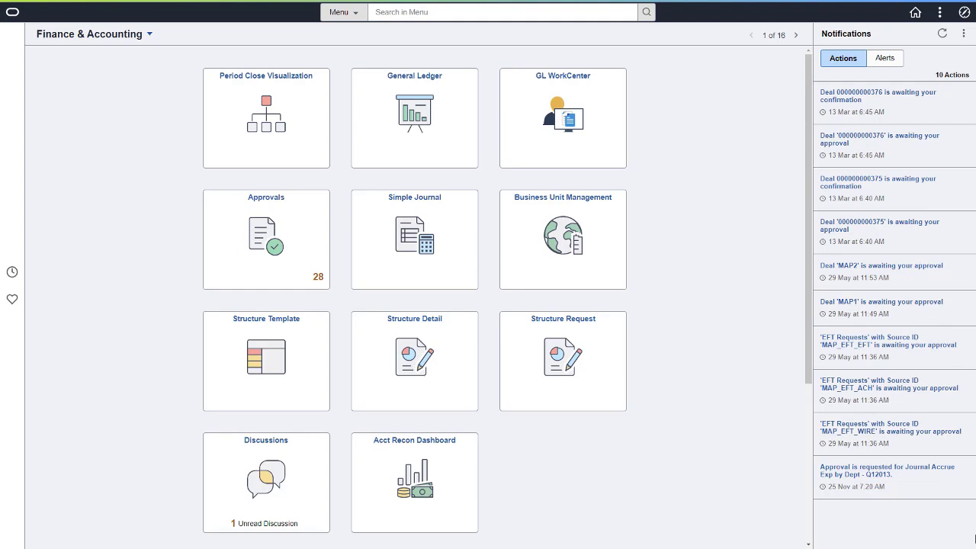
Step: Enter Business Unit Management and continue past the questionnaire with all advanced-feature questions answered Yes
click(563, 240)
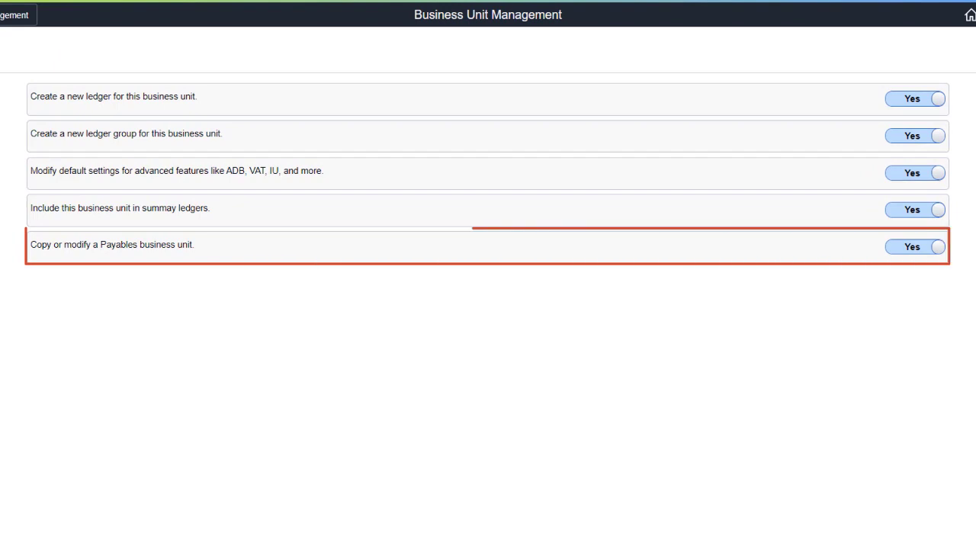
mouse_move(488, 244)
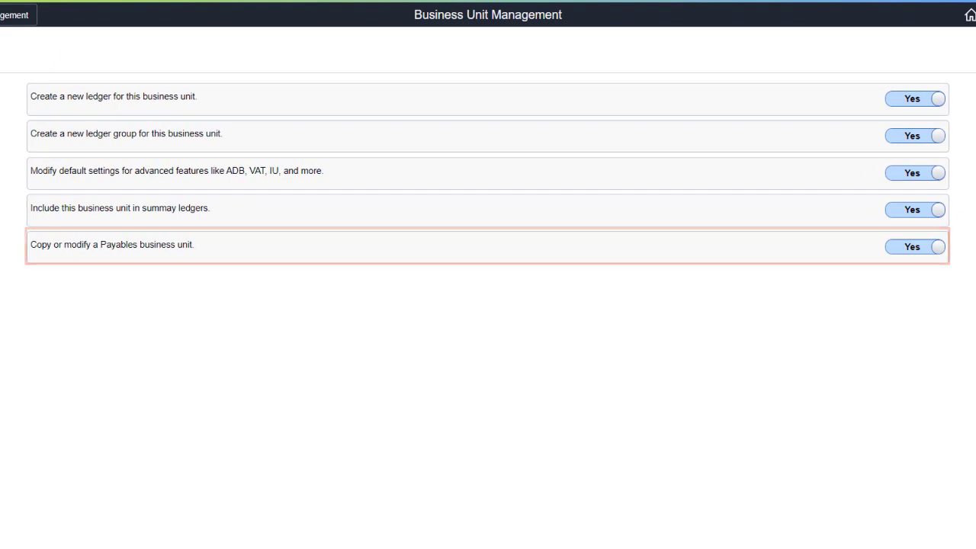
click(912, 172)
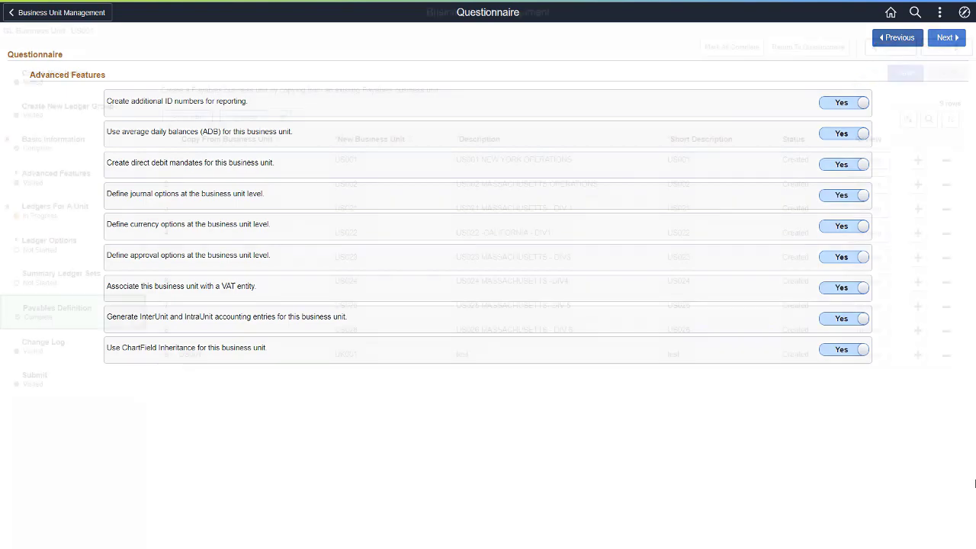
Step: Move to the Payables Definition step and review one copied Payables business unit
click(58, 311)
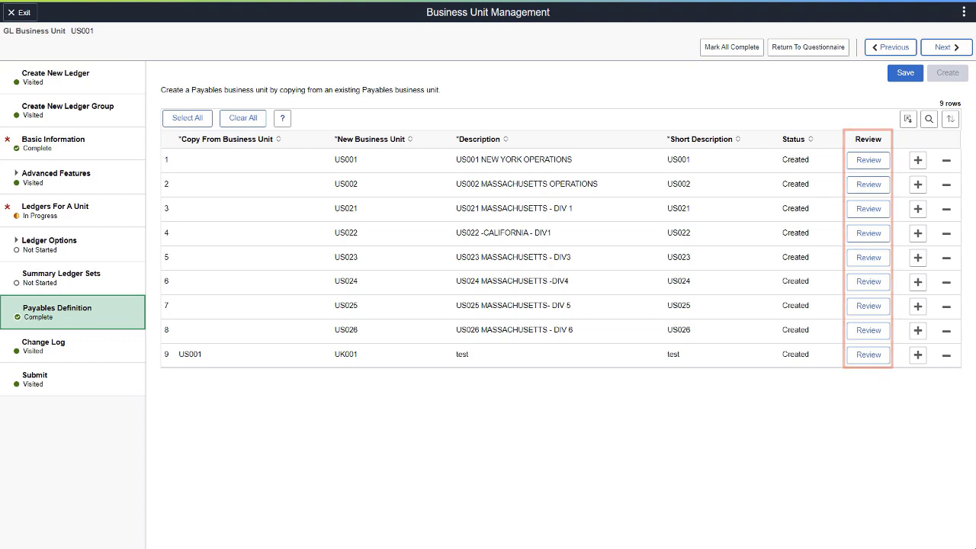
click(808, 47)
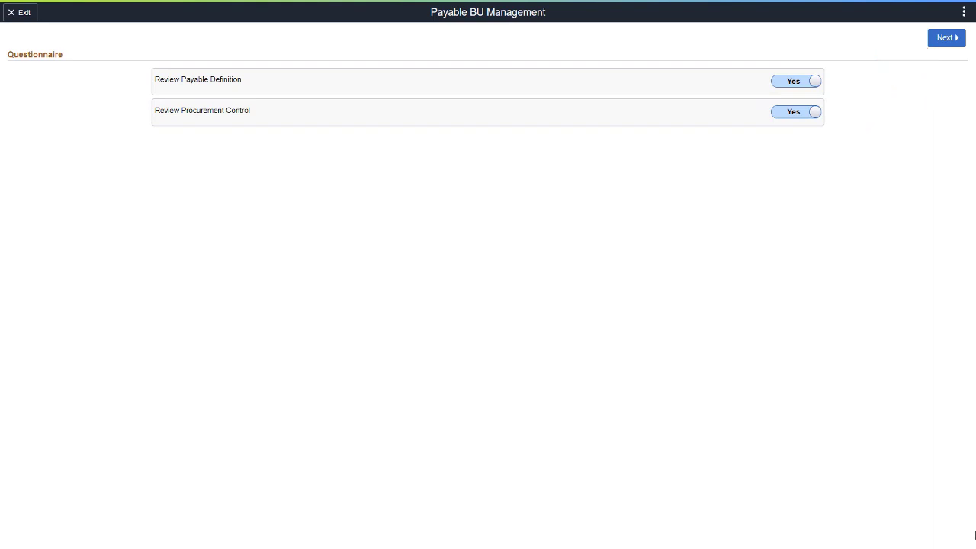
click(945, 37)
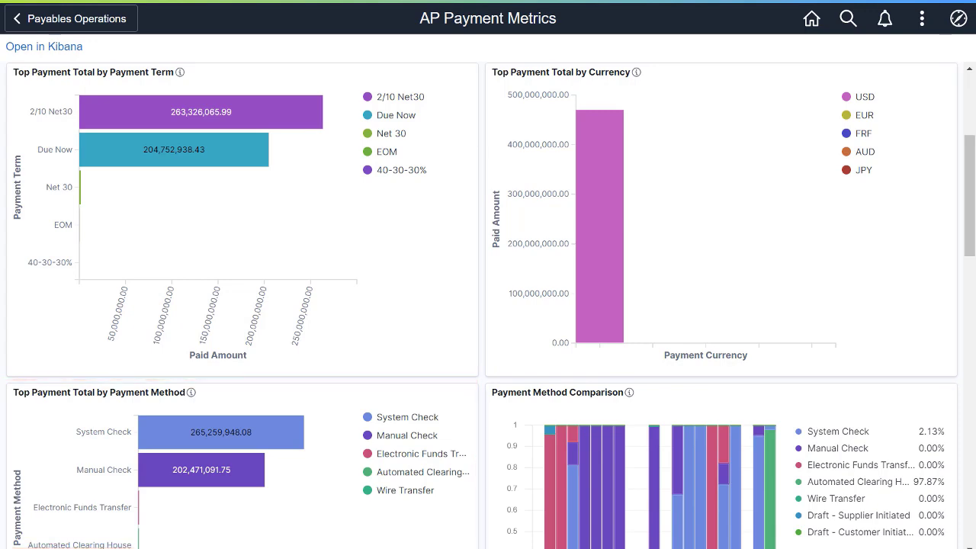
Step: Bring the AP Payment Metrics Details grid into view, then move on to the eProcurement home page
scroll(down, 3)
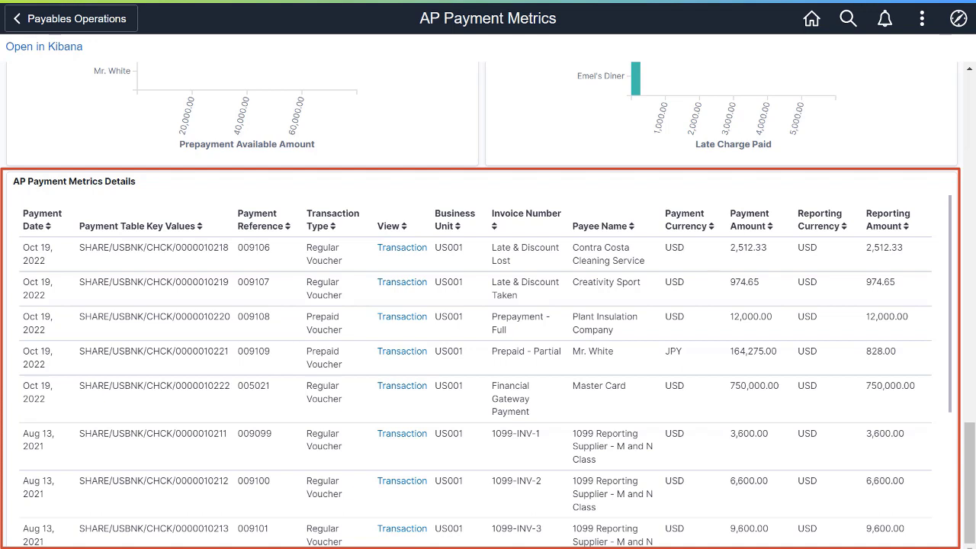
click(390, 225)
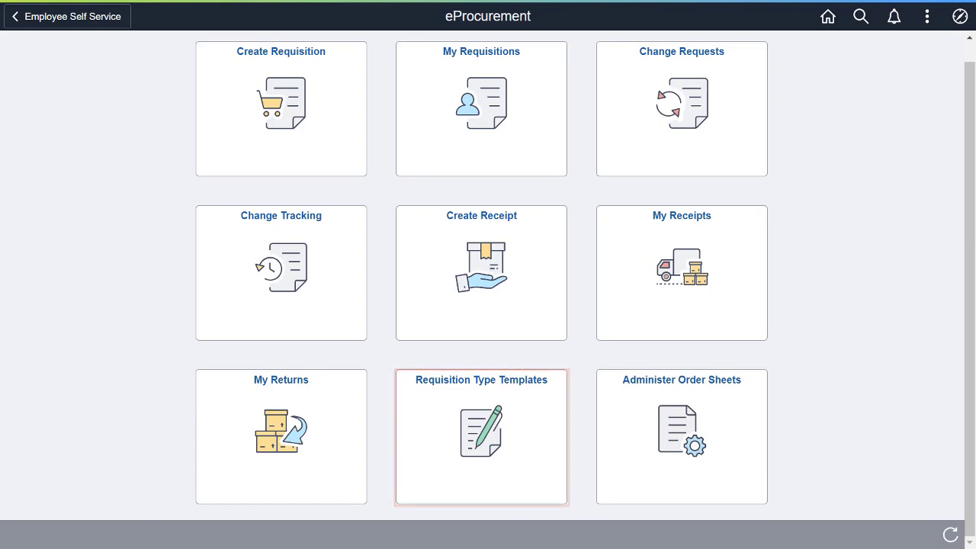
Step: Show the purchase order's header details with currency, dispatch settings and custom fields
click(481, 436)
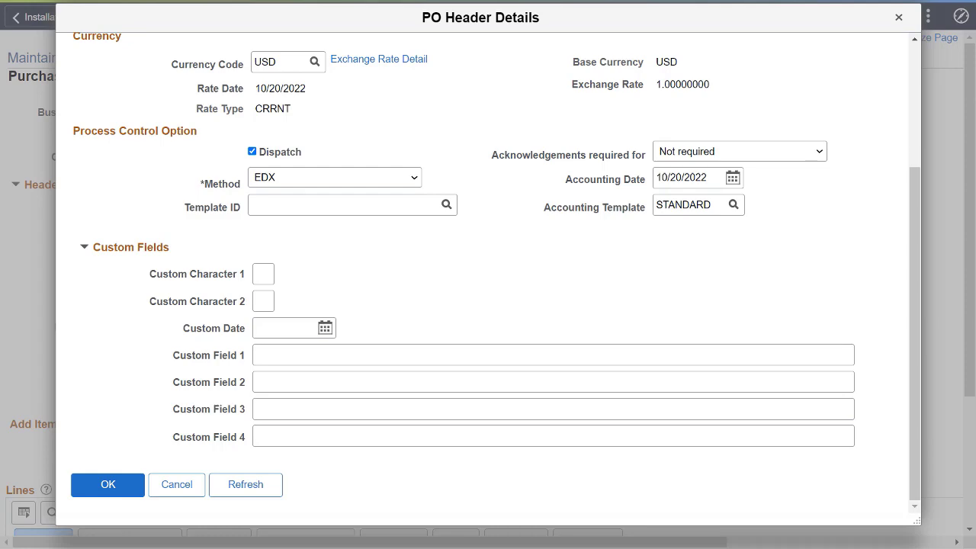
click(107, 485)
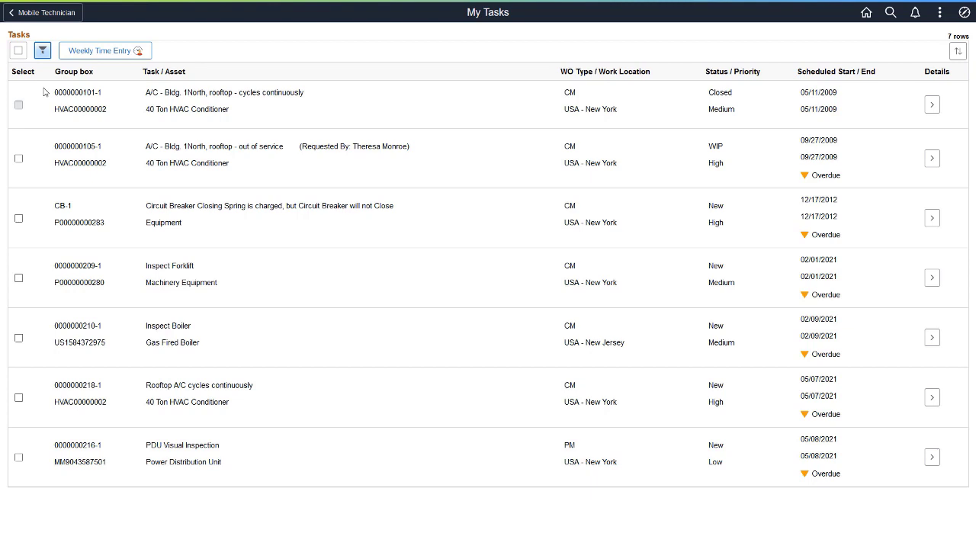
Step: Select the A/C out-of-service, Circuit Breaker and Inspect Forklift tasks and start Weekly Time Entry for them
click(19, 157)
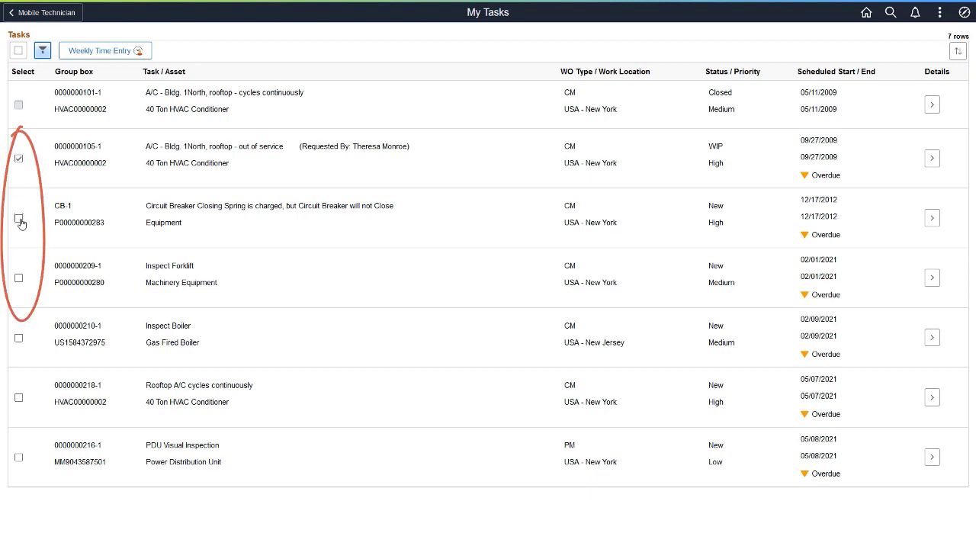
click(19, 216)
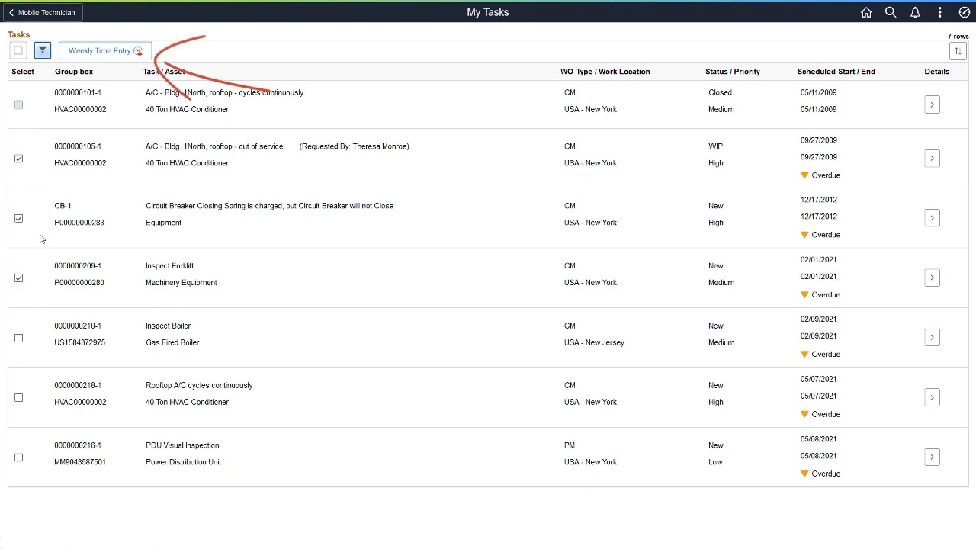
click(105, 50)
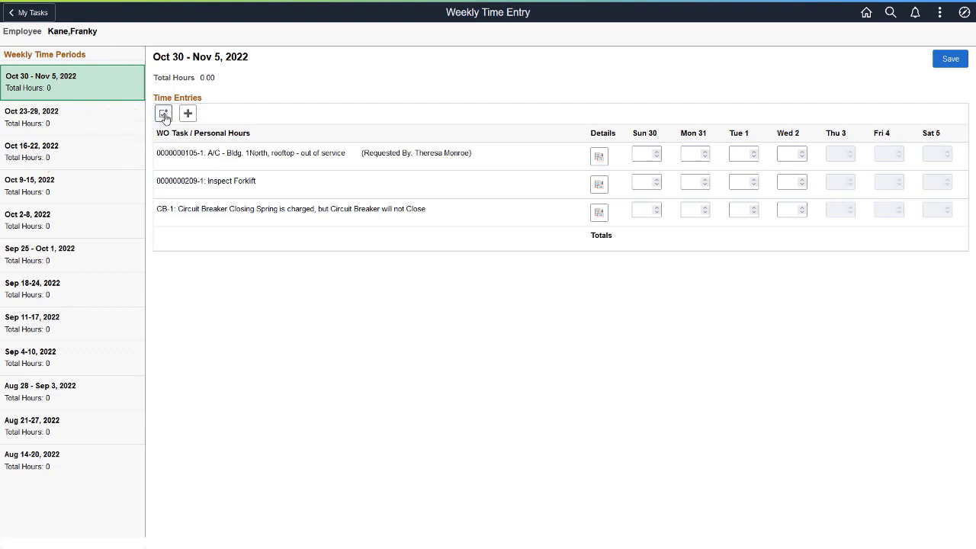
Step: Allocate 8 hours on Wednesday as Split Hours across all three work order tasks, about 2.67 each
click(165, 113)
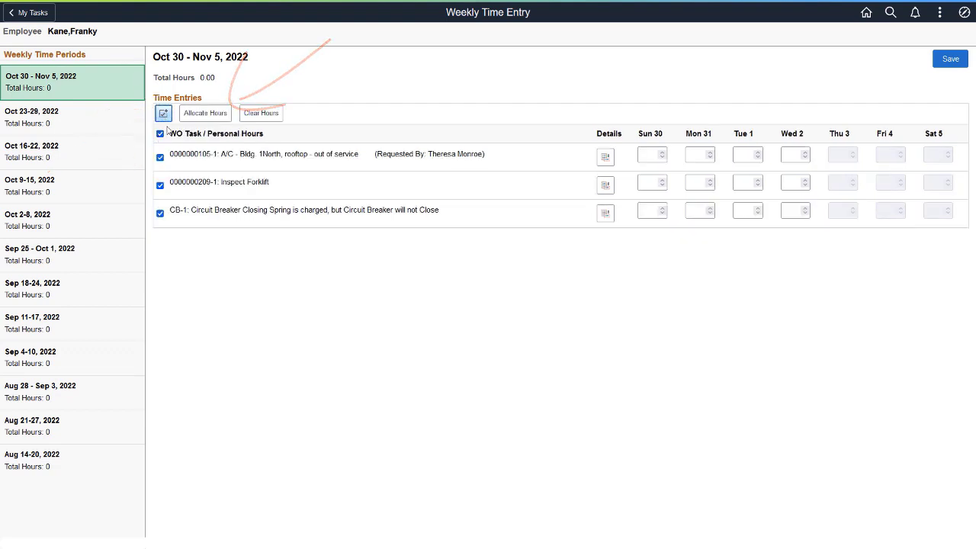
click(205, 113)
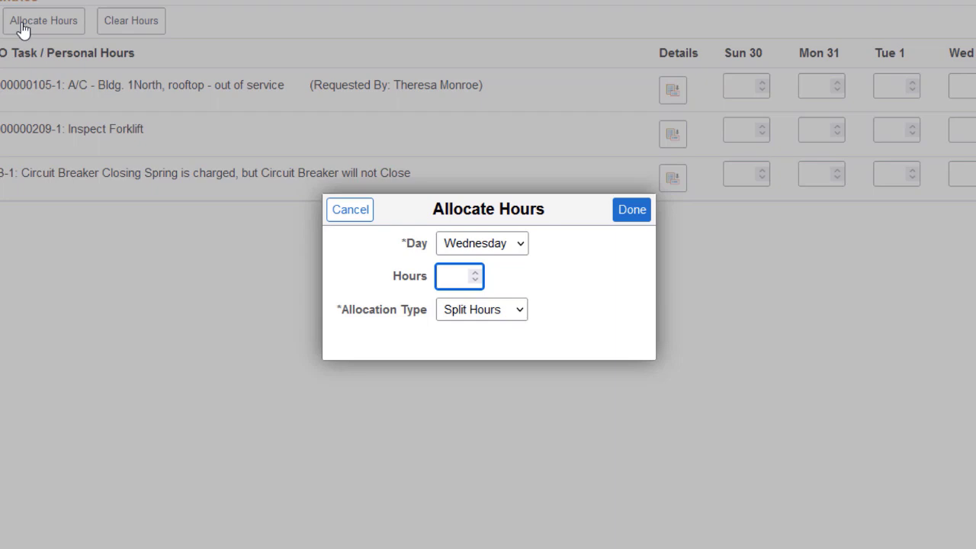
text(8.00)
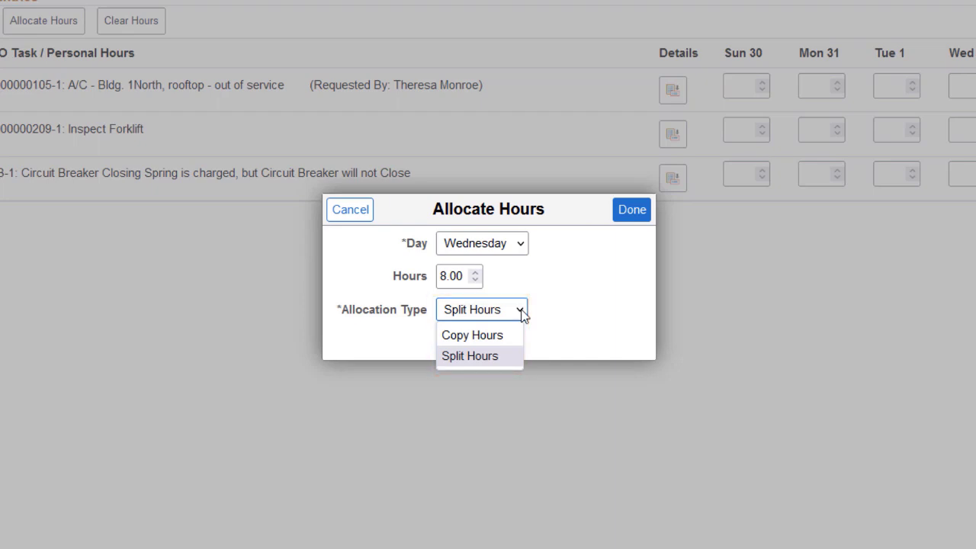
click(469, 355)
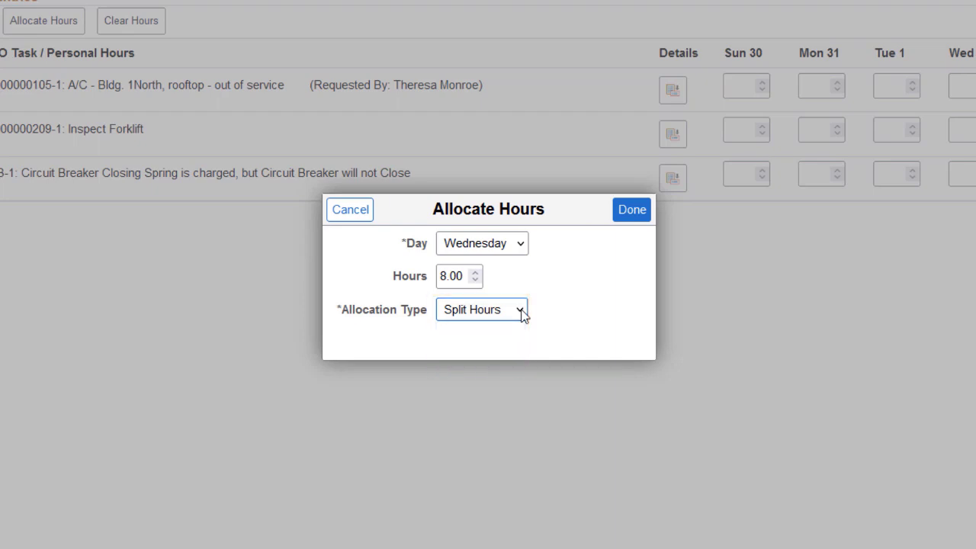
mouse_move(547, 289)
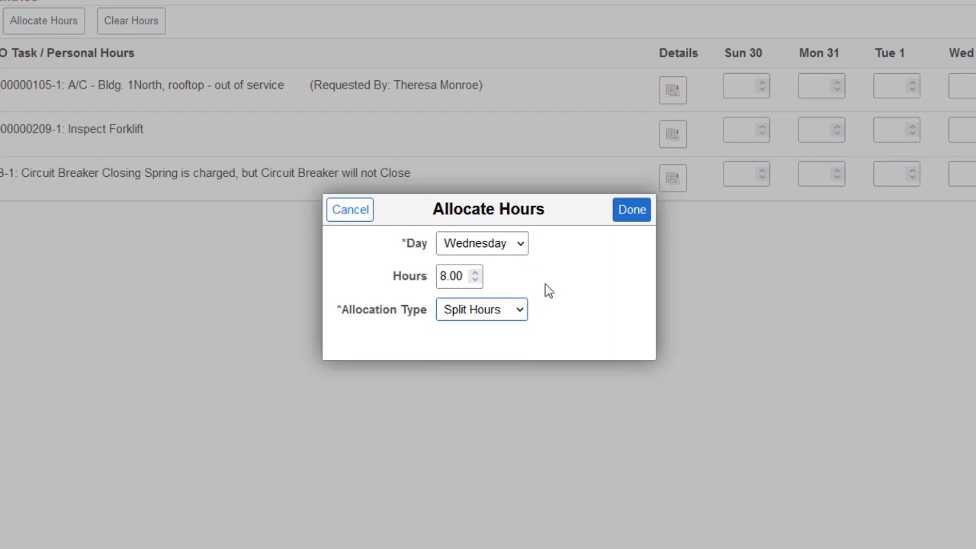
click(631, 209)
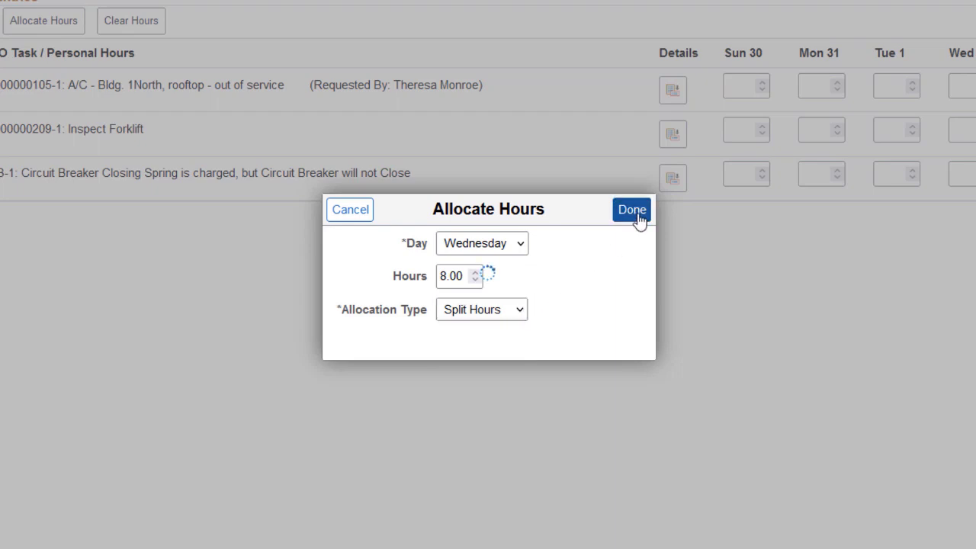
click(631, 210)
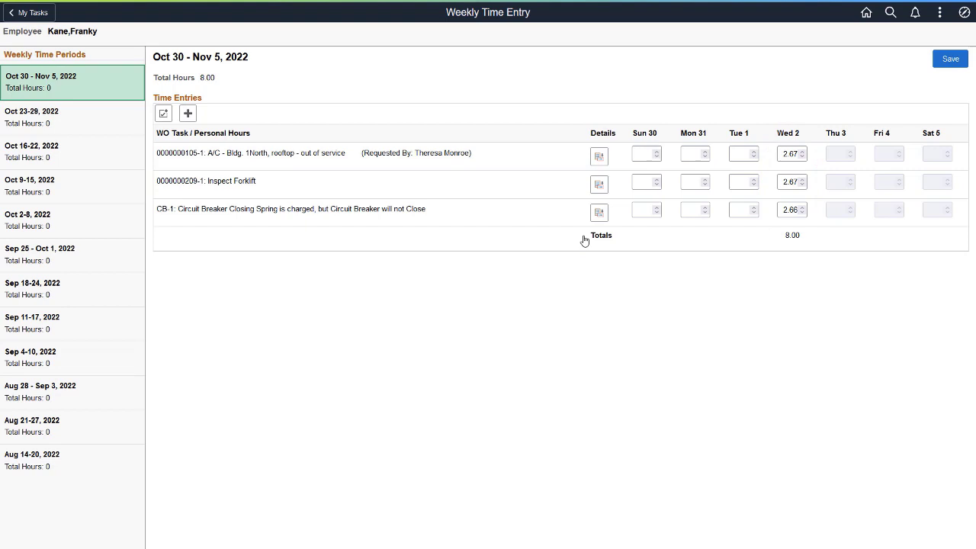
Step: Exclude the circuit breaker task and allocate 4 hours on Tuesday to the A/C and Inspect Forklift tasks
click(163, 113)
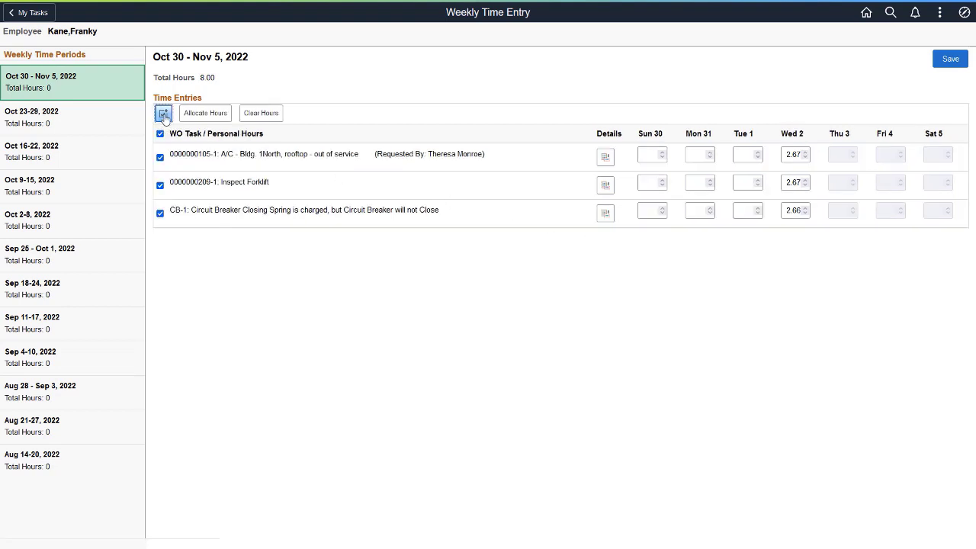
click(160, 213)
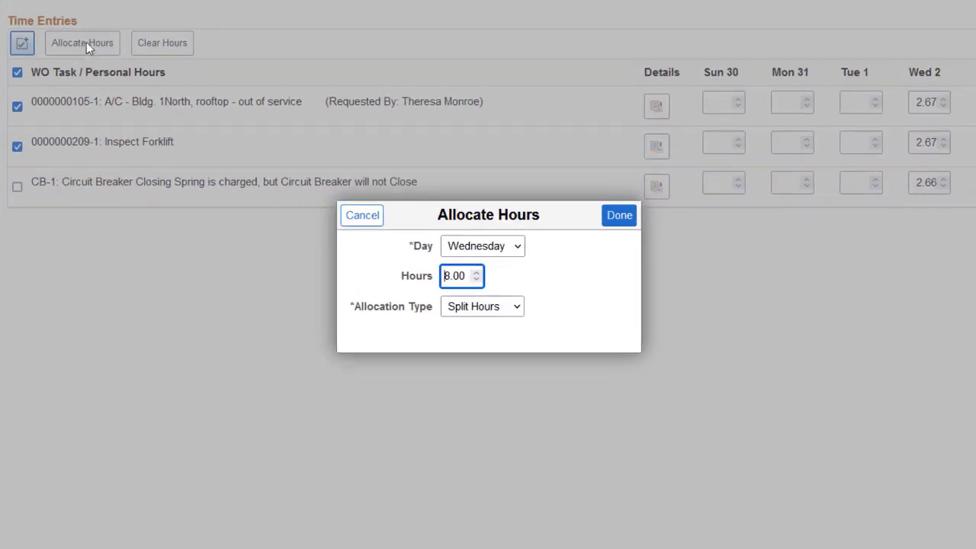
click(481, 245)
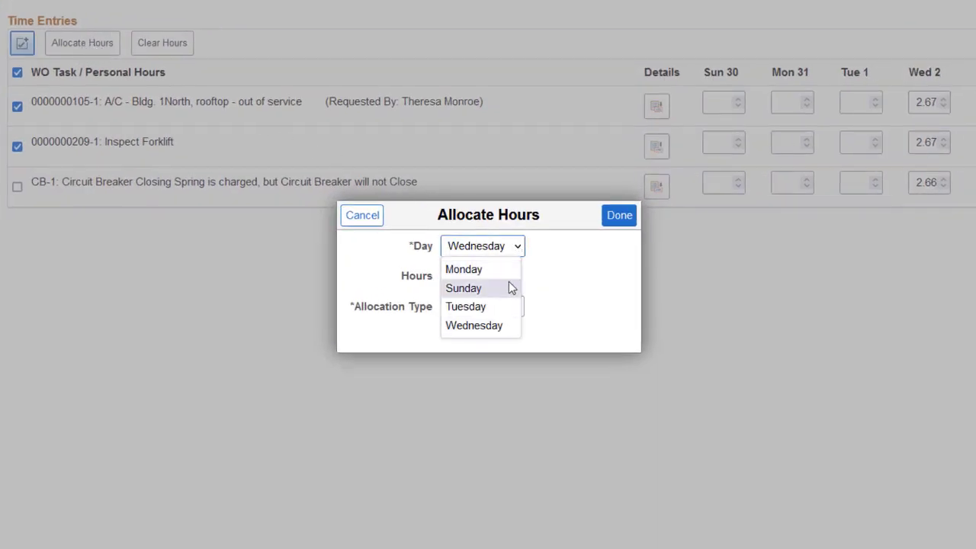
click(465, 305)
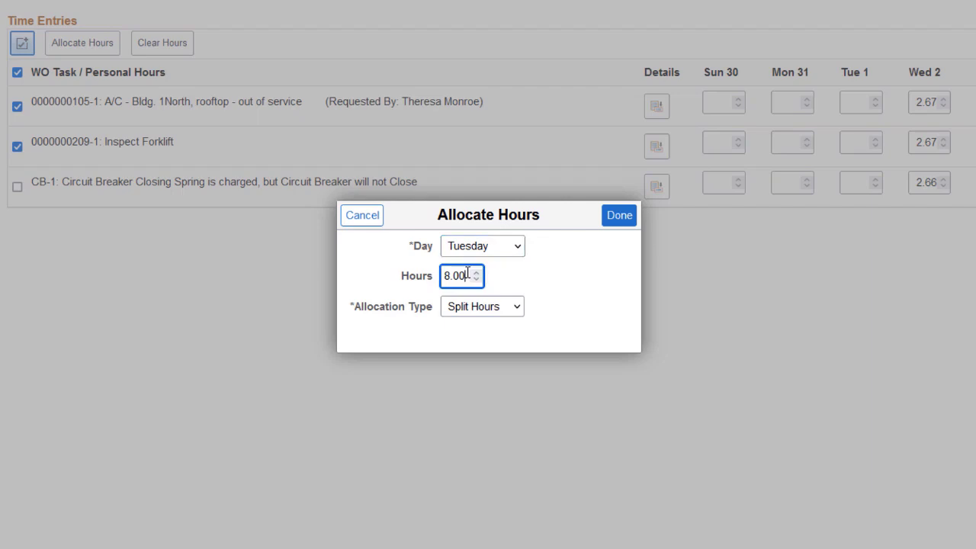
click(482, 305)
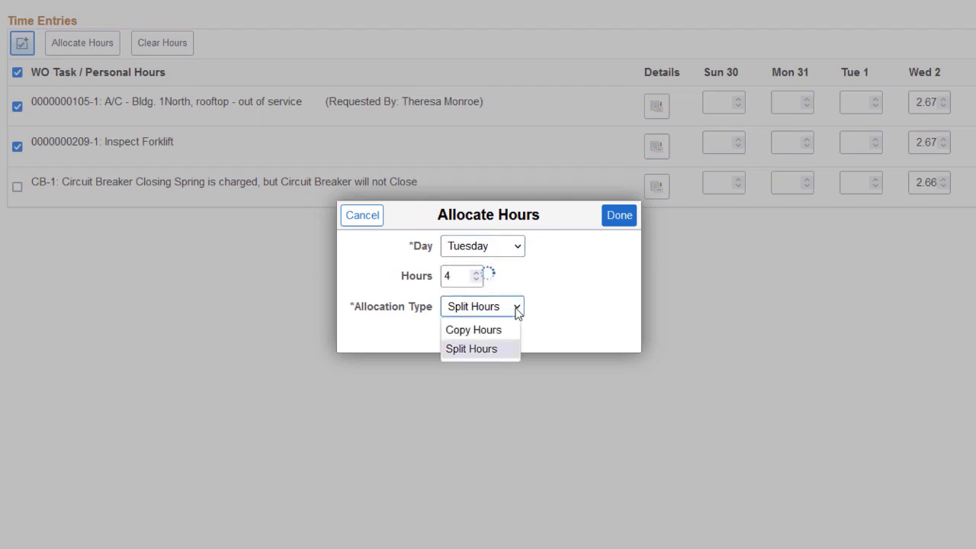
click(619, 215)
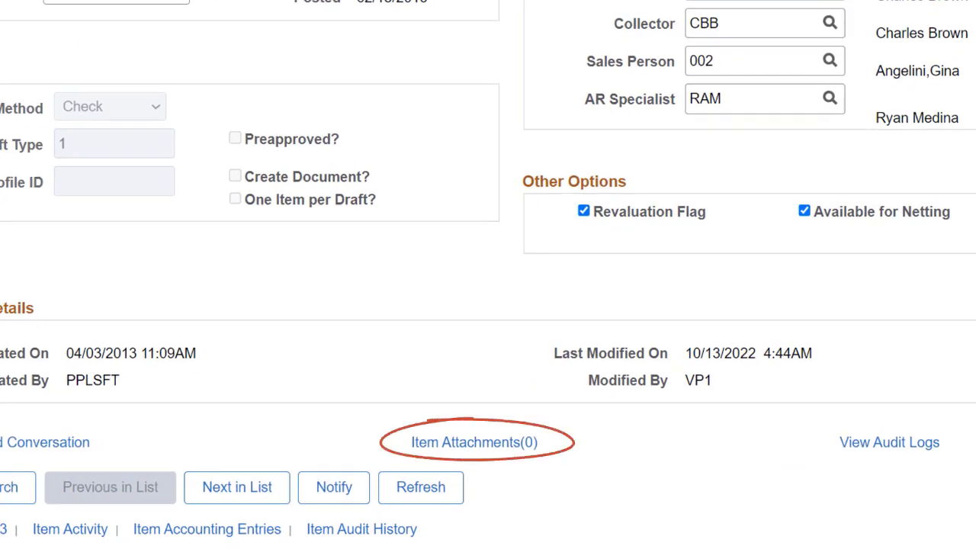
Step: Scroll the receivables item page to the Item Attachments(0) link near Item Creation/Update Details
scroll(up, 3)
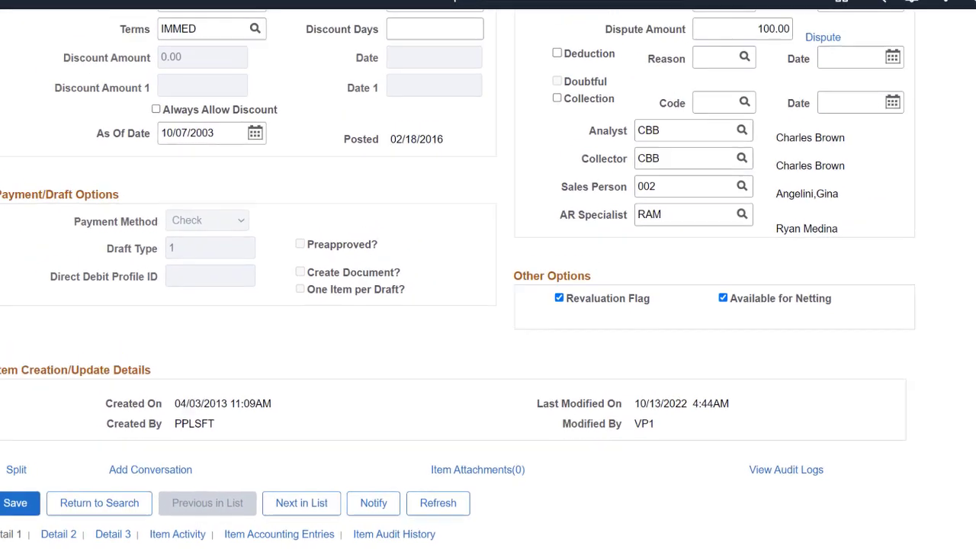
scroll(up, 3)
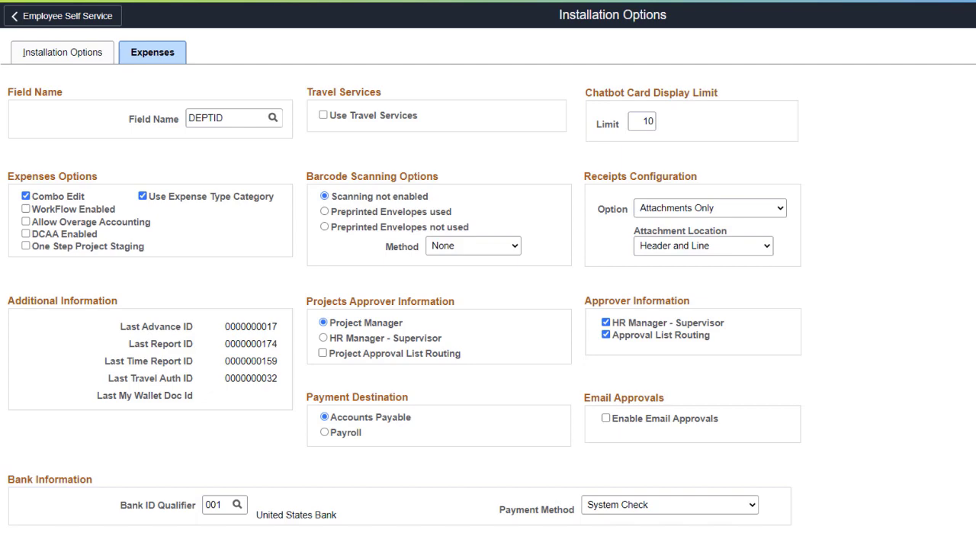
Step: View the installation-wide Payment Destination of Accounts Payable, then the per-business-unit Expenses options
scroll(down, 3)
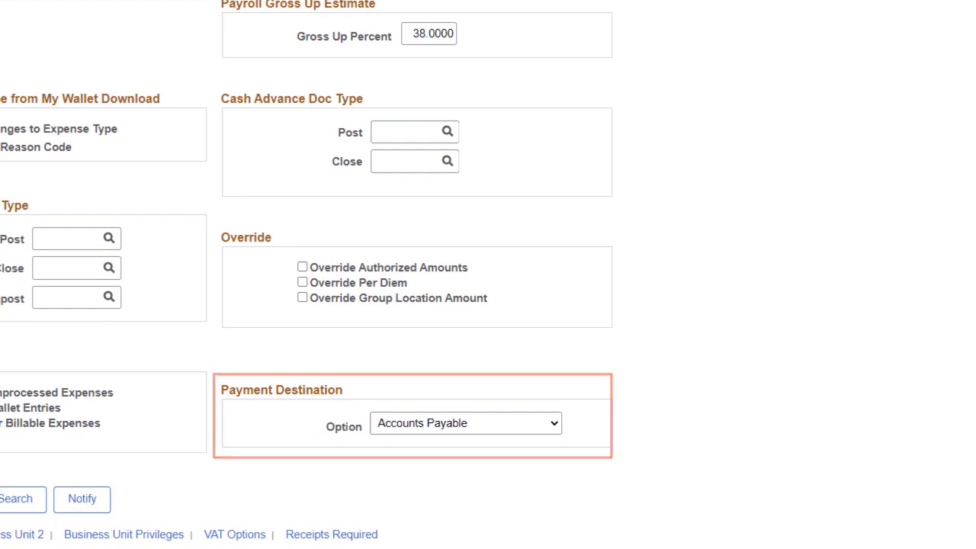
click(778, 70)
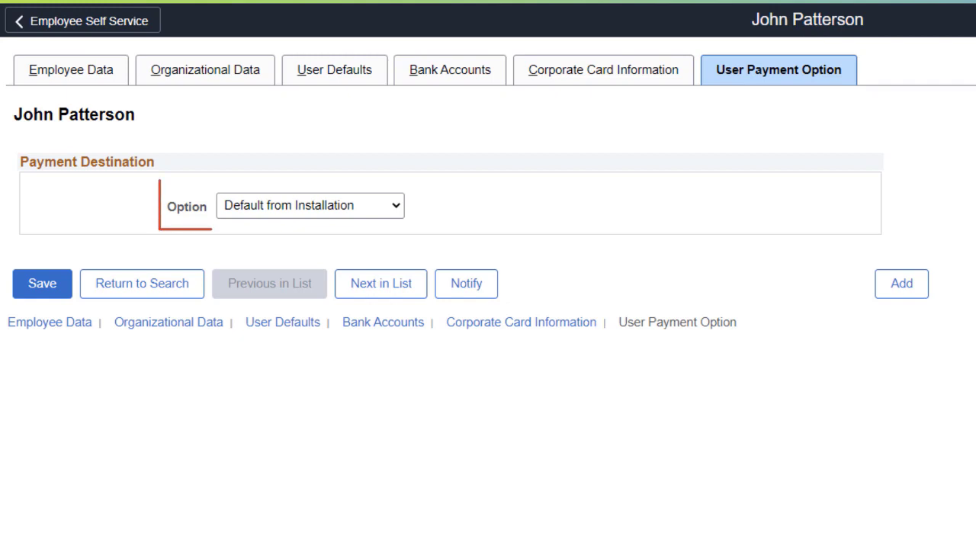
click(310, 205)
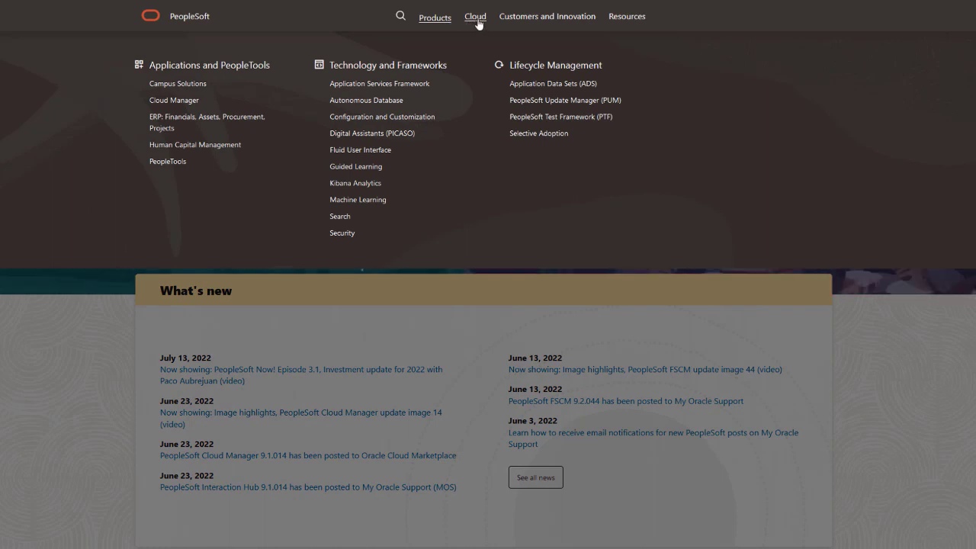
Step: Show the Cloud menu listing Oracle Fusion Cloud, PeopleSoft on OCI and cloud extension options
click(546, 15)
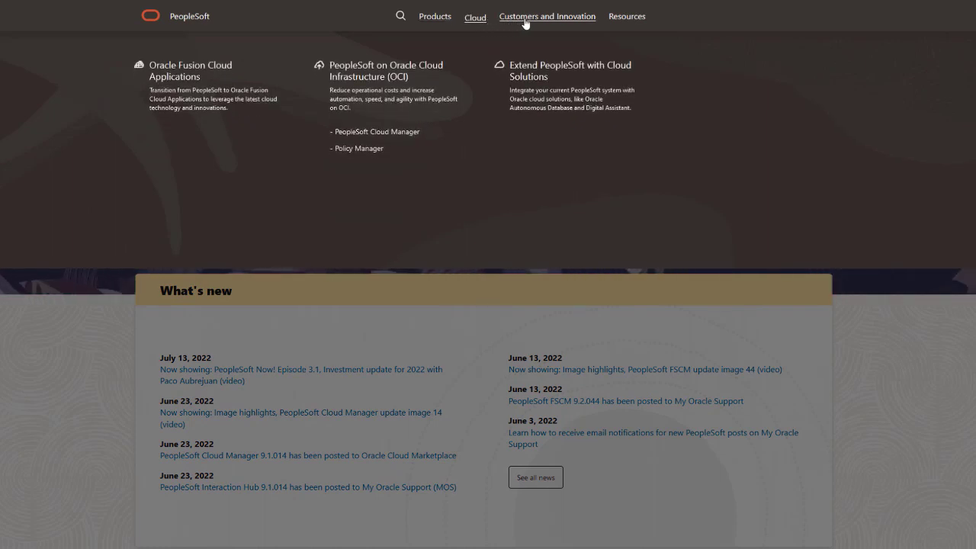